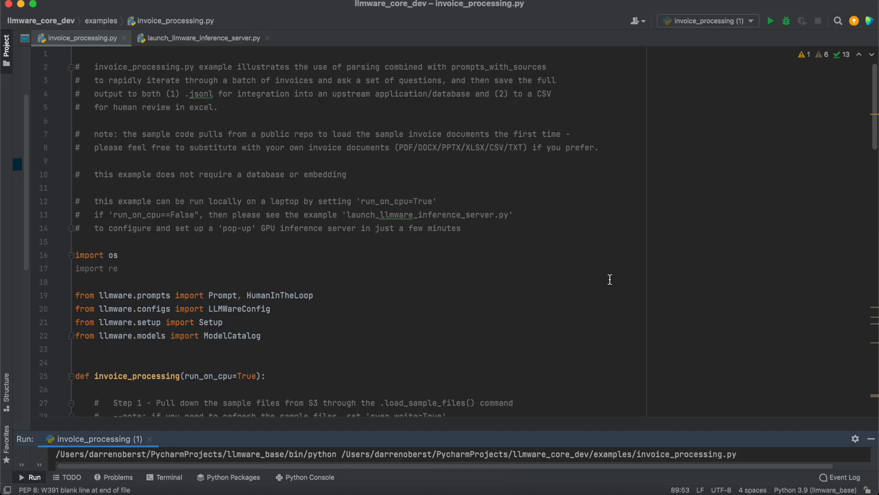
pyautogui.moveTo(873, 118)
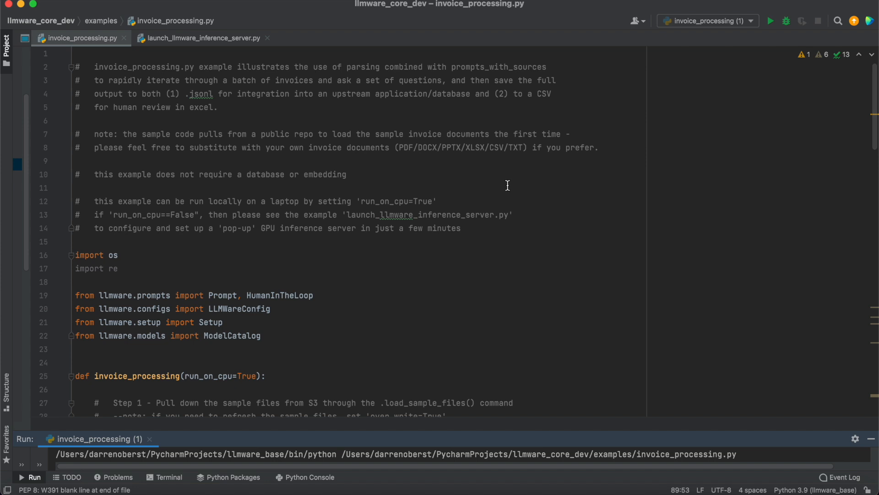
pyautogui.moveTo(875, 96)
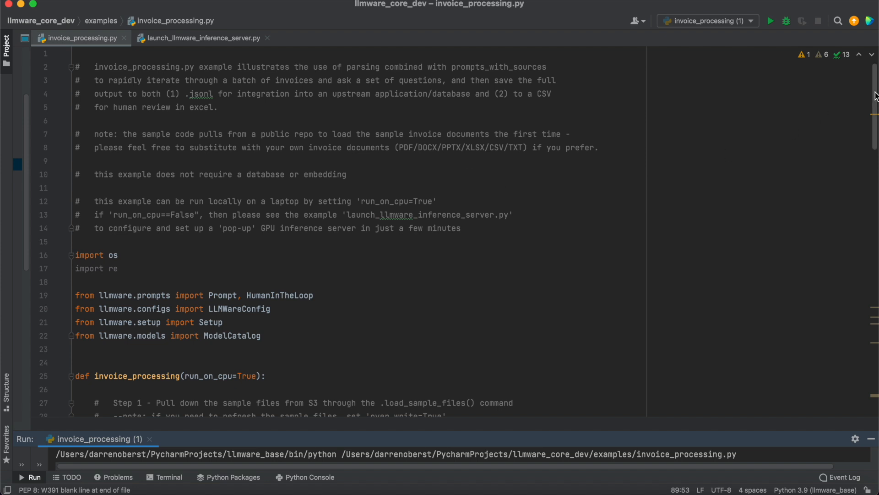
# Step: Review the main loop and report-saving code and start invoice_processing.py with run_on_cpu=True
pyautogui.scroll(-3)
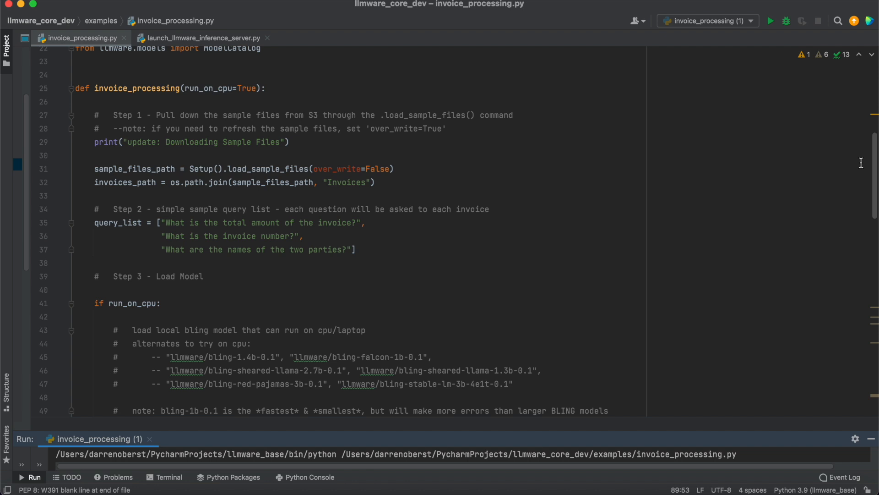
pyautogui.moveTo(873, 174)
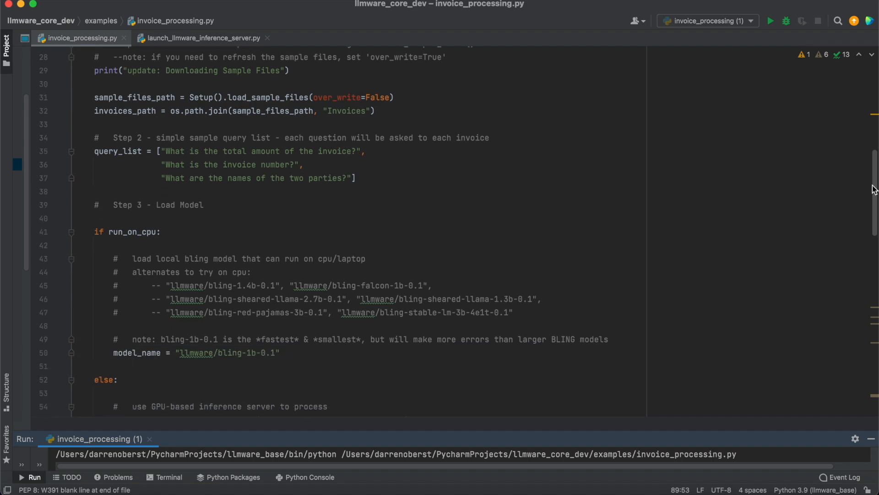
pyautogui.scroll(-3)
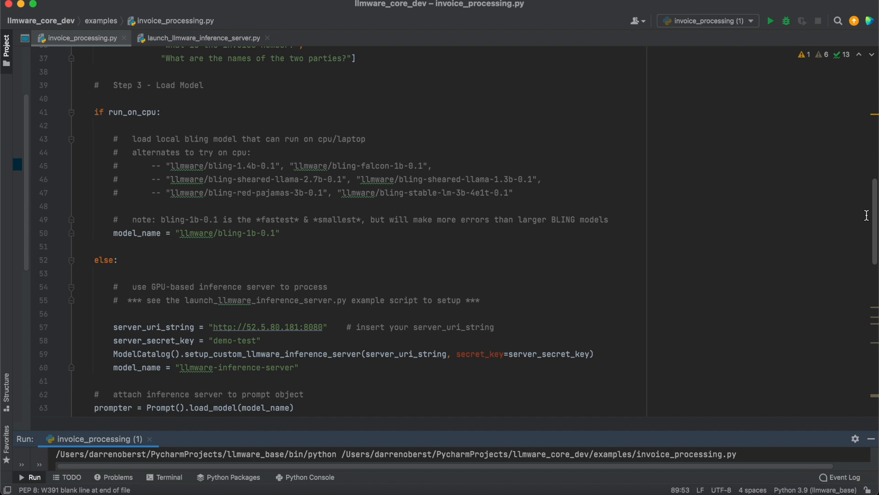
pyautogui.moveTo(870, 217)
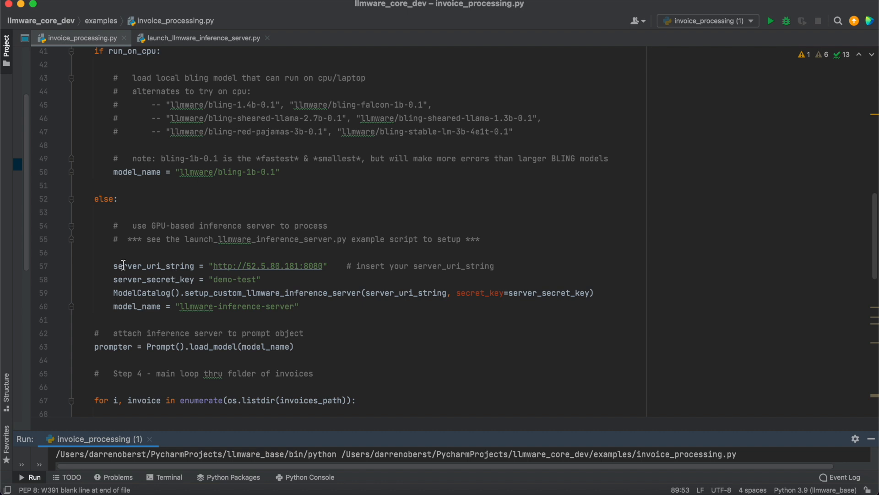
pyautogui.doubleClick(154, 266)
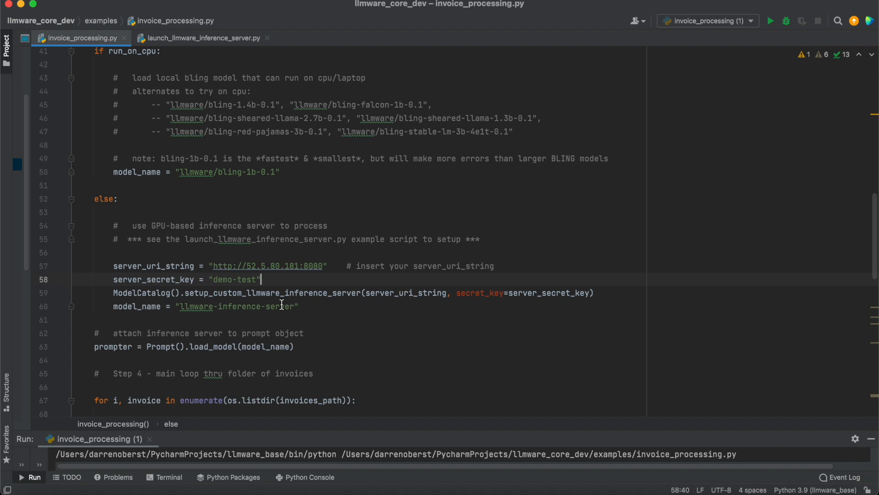
pyautogui.moveTo(183, 321)
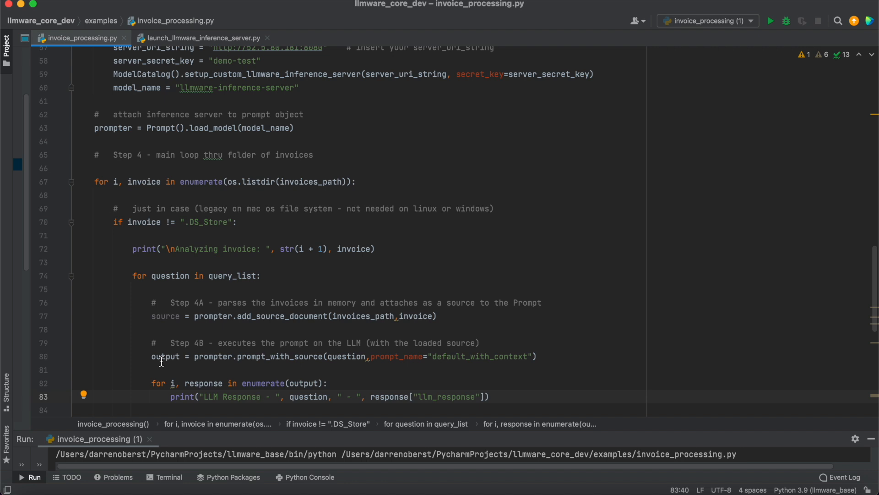
pyautogui.scroll(-3)
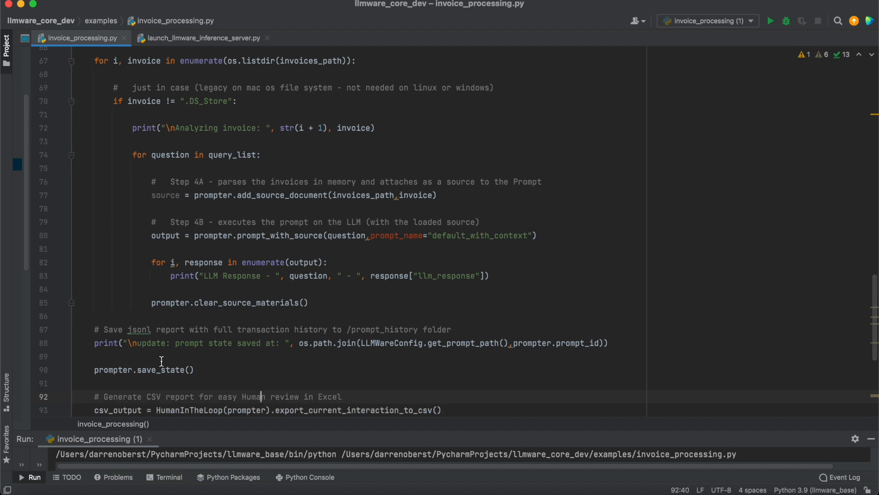
pyautogui.scroll(-3)
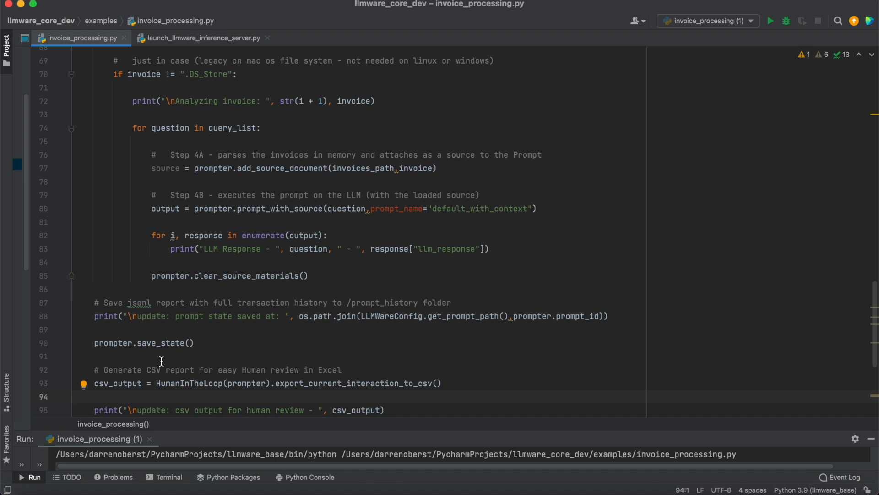
pyautogui.scroll(-3)
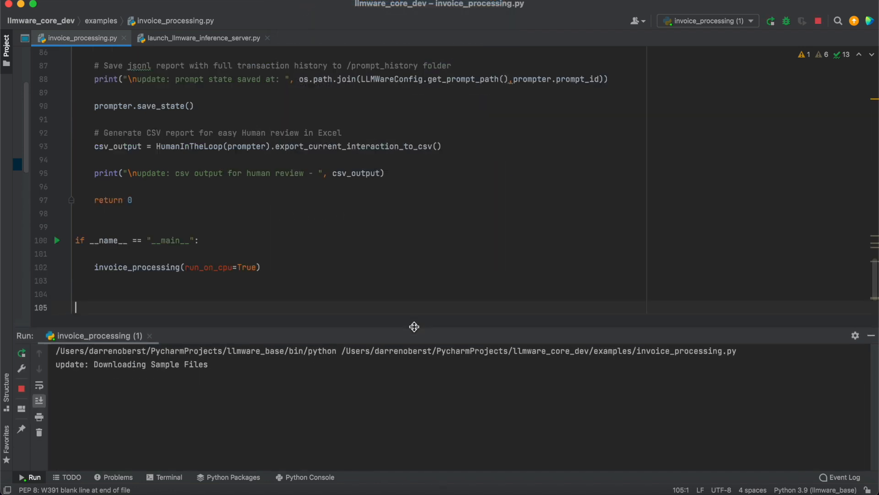
# Step: Drag the Run tool window taller to follow the LLM answers for the first invoices
pyautogui.moveTo(414, 327); pyautogui.dragTo(438, 228)
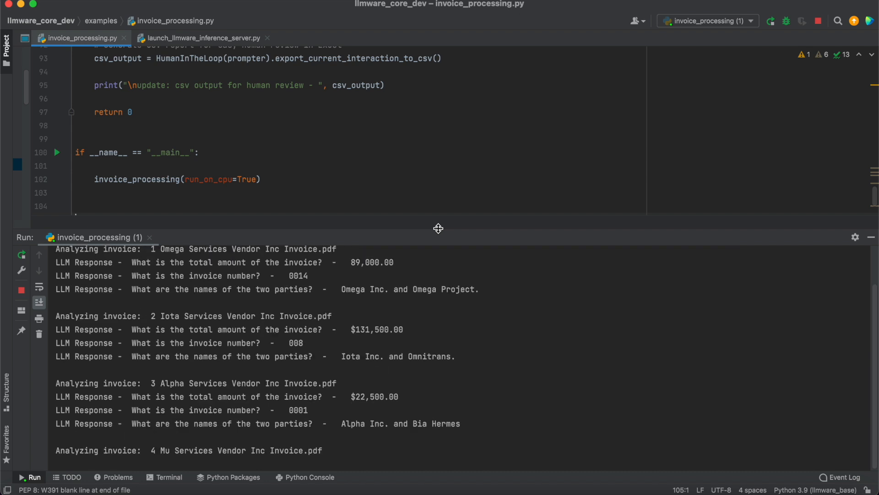
# Step: Follow the console as the script answers about thirteen invoices up to the nu Services invoice
pyautogui.scroll(-3)
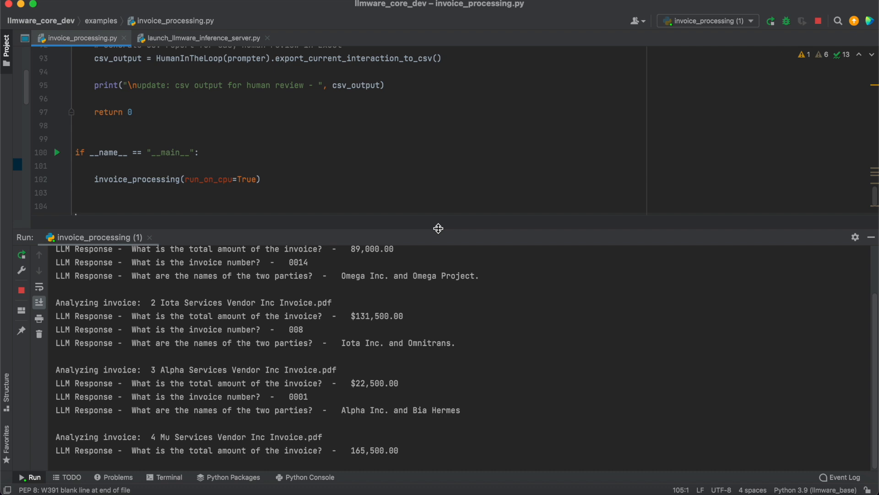
pyautogui.scroll(-3)
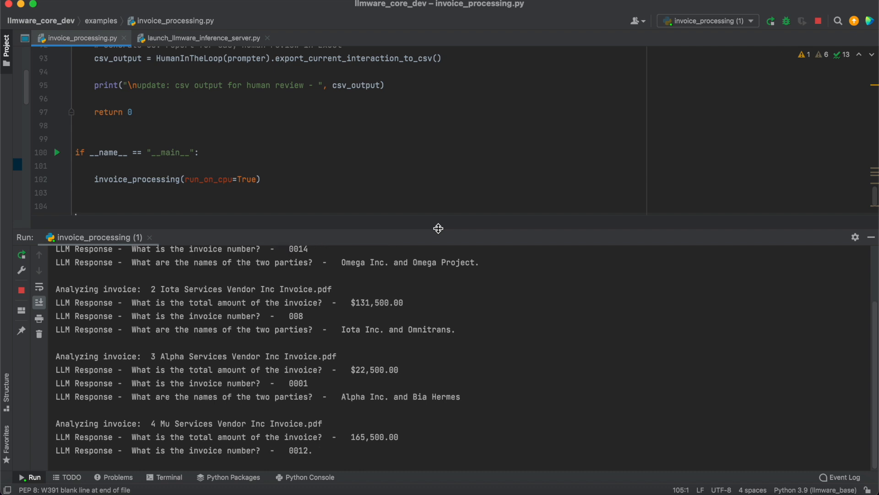
pyautogui.scroll(-3)
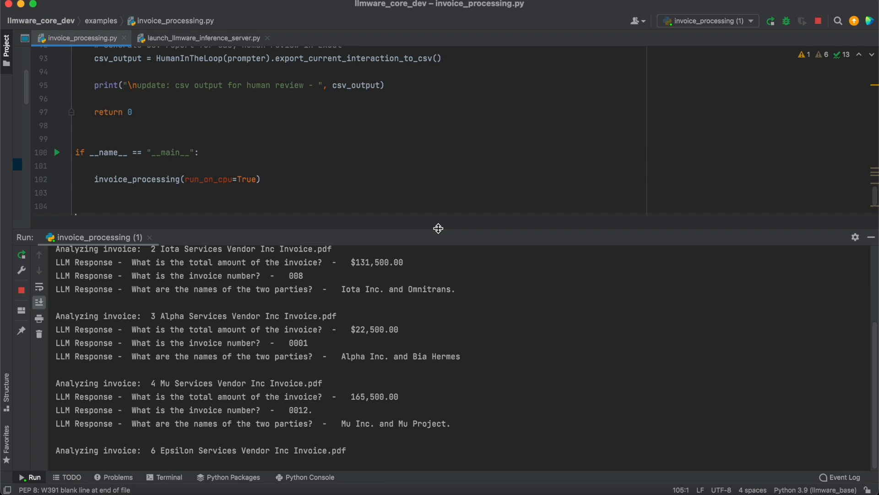
pyautogui.scroll(-3)
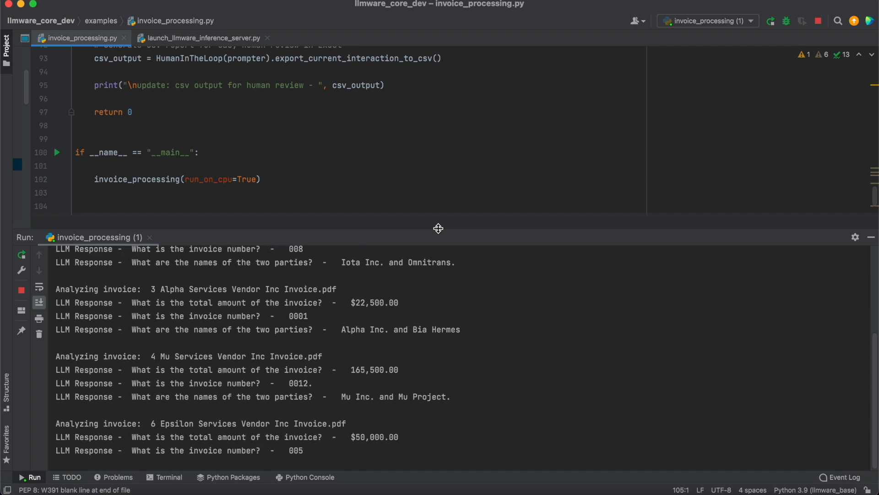
pyautogui.scroll(-3)
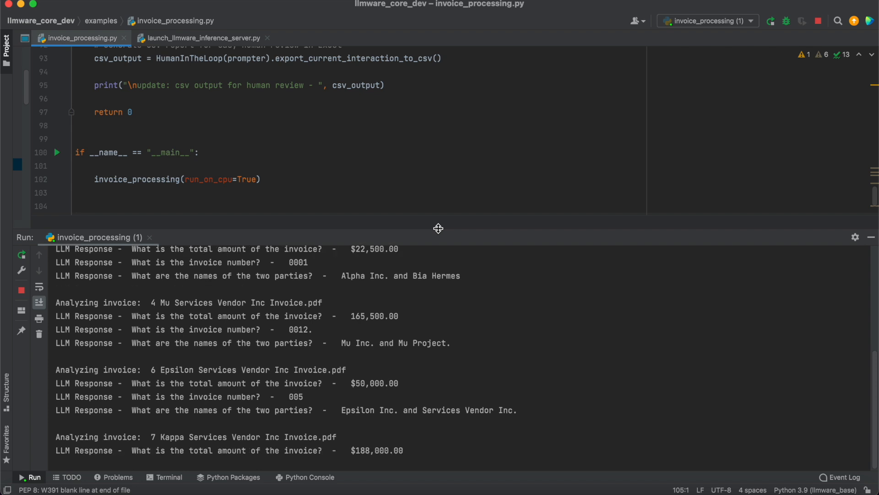
pyautogui.scroll(-3)
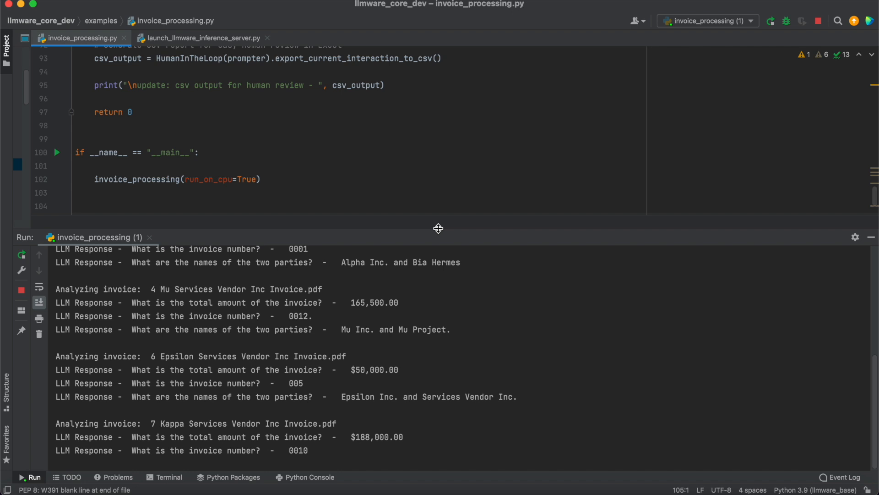
pyautogui.scroll(-3)
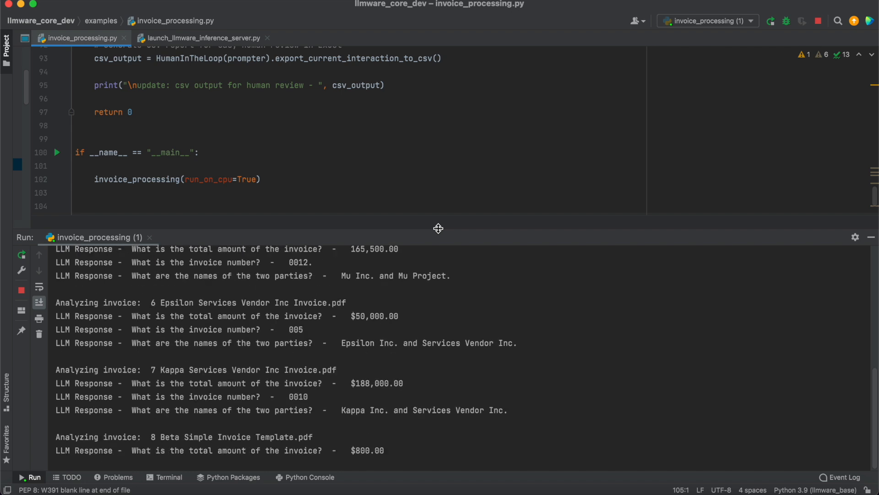
pyautogui.scroll(-3)
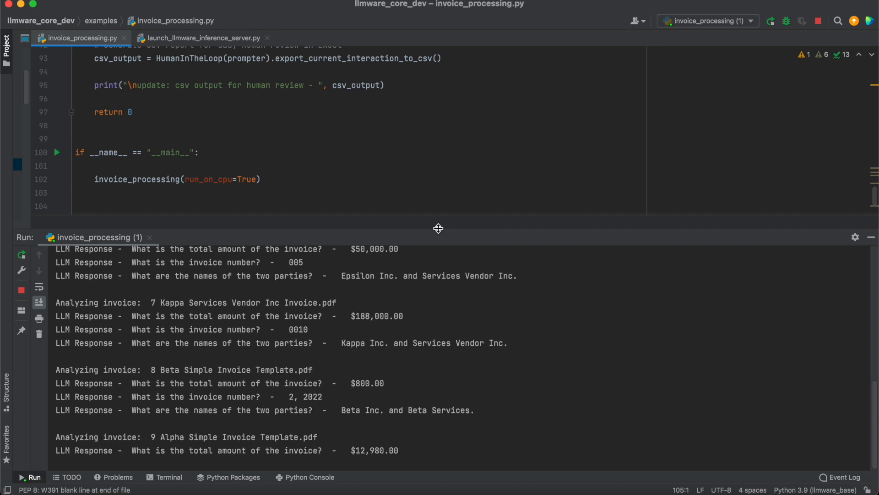
pyautogui.scroll(-3)
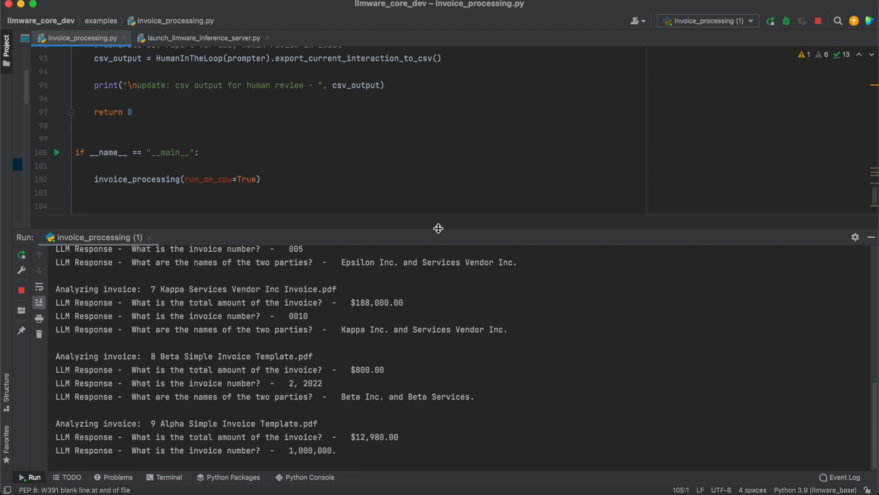
pyautogui.scroll(-3)
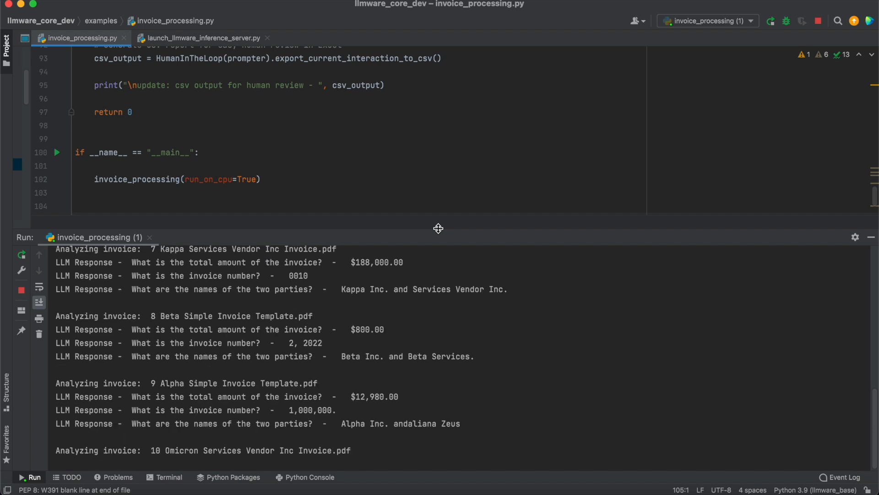
pyautogui.scroll(-3)
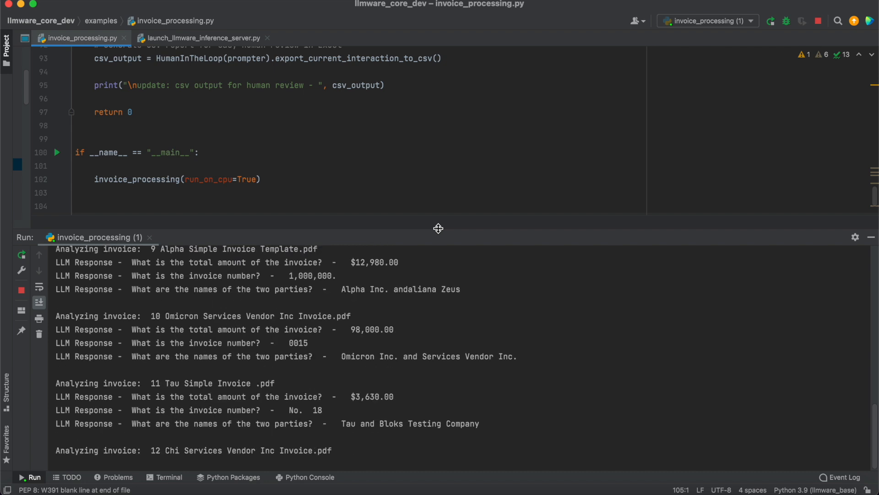
pyautogui.scroll(-3)
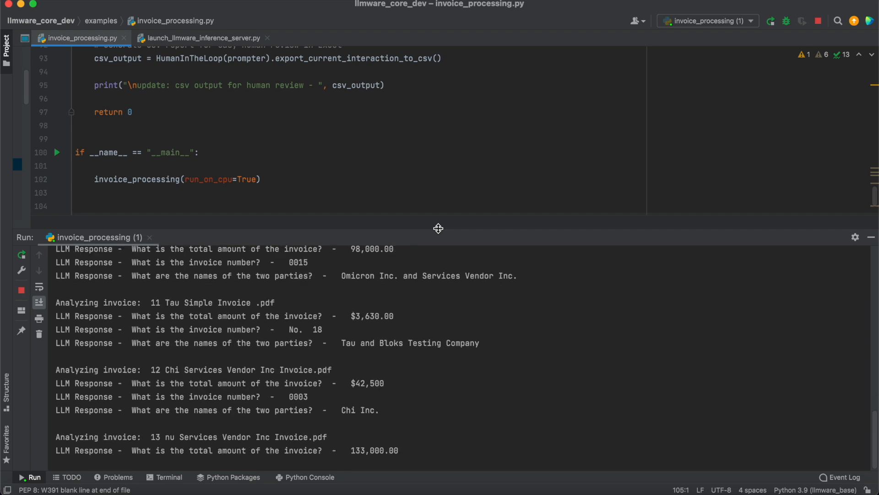
pyautogui.scroll(-3)
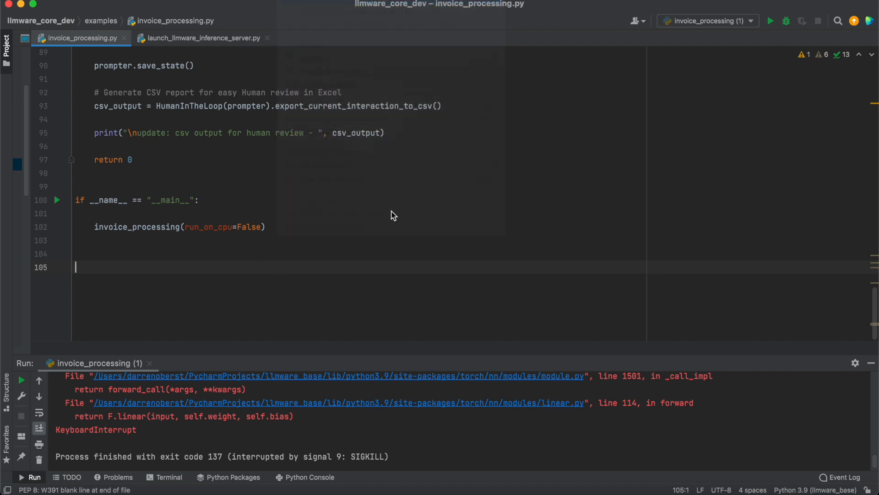
# Step: Rerun invoice_processing.py with run_on_cpu=False and follow its answers through invoice 13
pyautogui.click(770, 21)
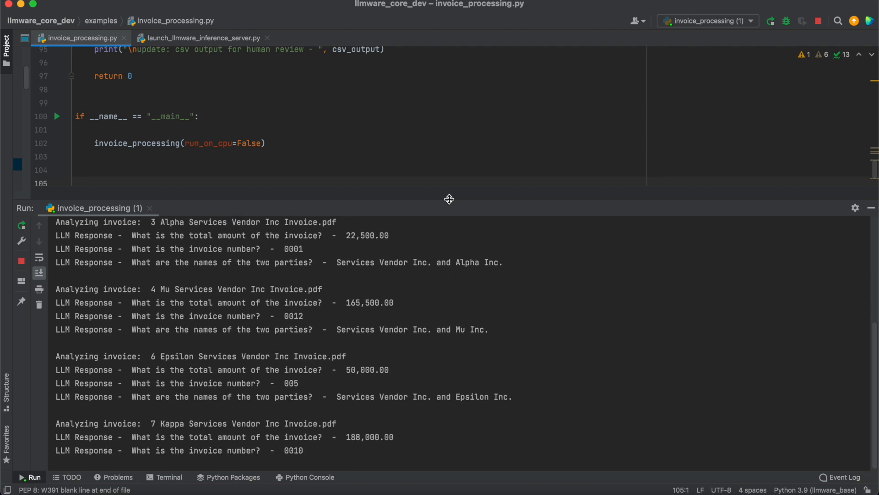
pyautogui.scroll(-3)
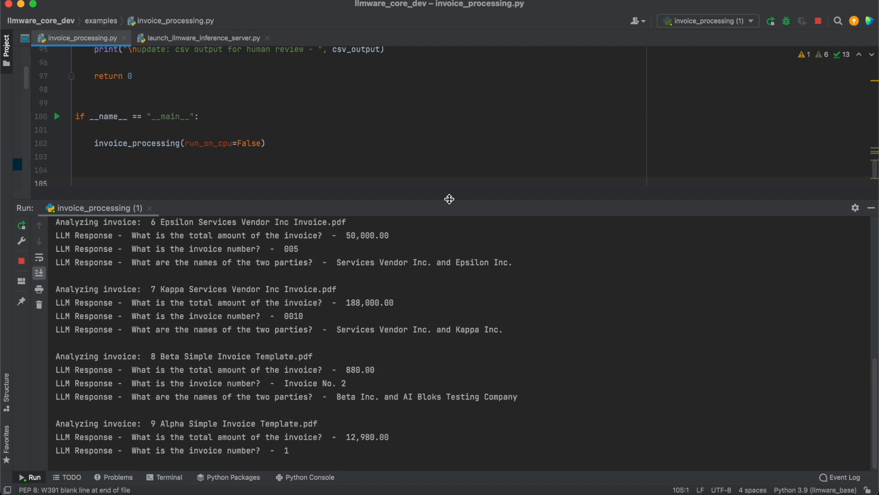
pyautogui.scroll(-3)
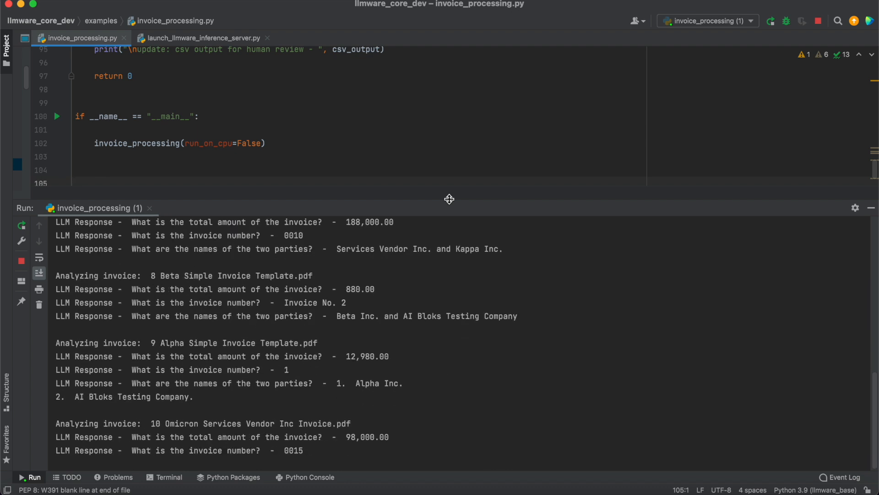
pyautogui.scroll(-3)
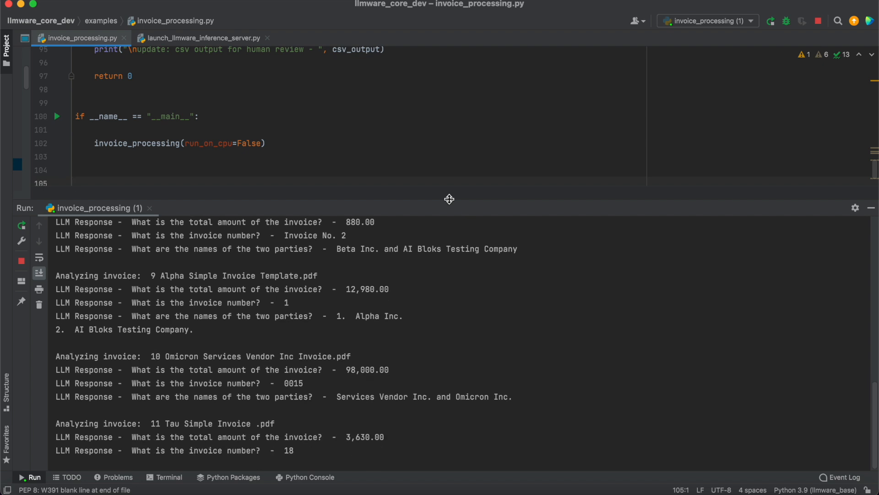
pyautogui.scroll(-3)
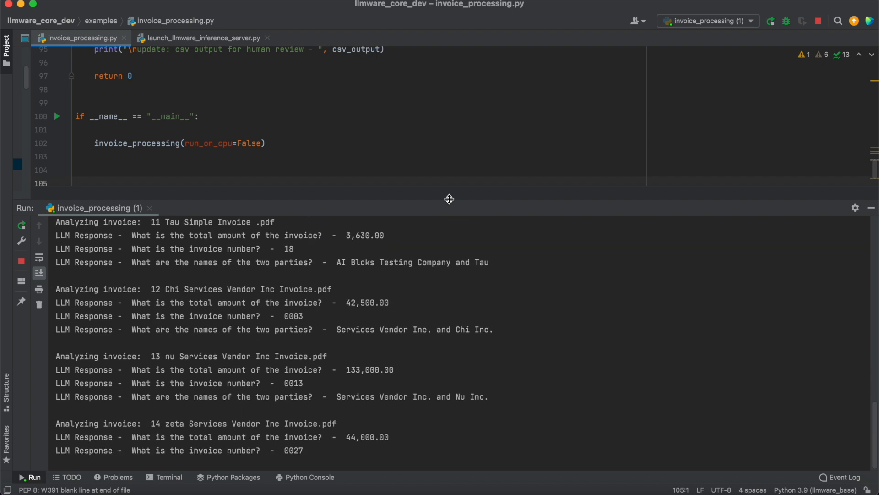
pyautogui.scroll(-3)
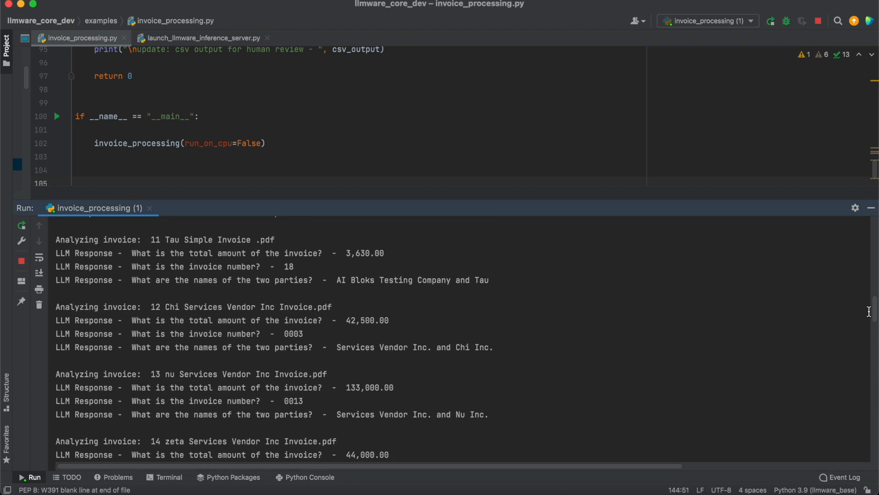
# Step: Watch the run finish all 41 invoices with exit code 0, then bring up Finder for the prompt_history folder
pyautogui.scroll(-3)
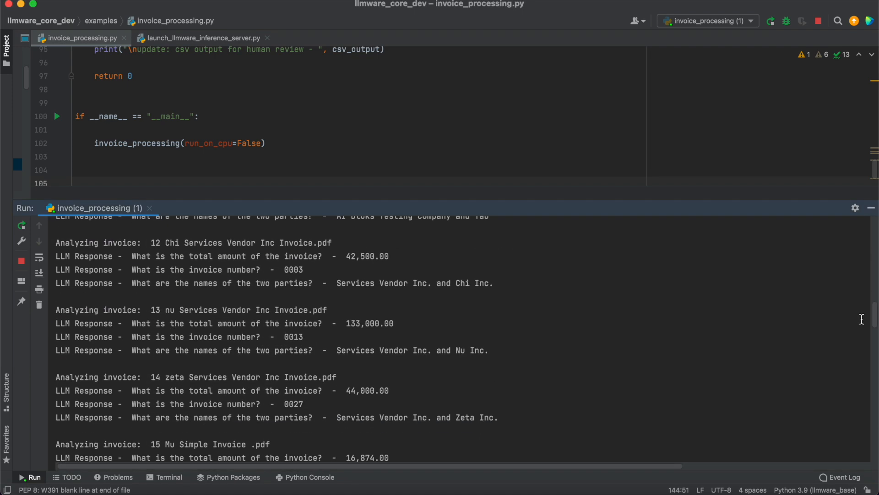
pyautogui.scroll(-3)
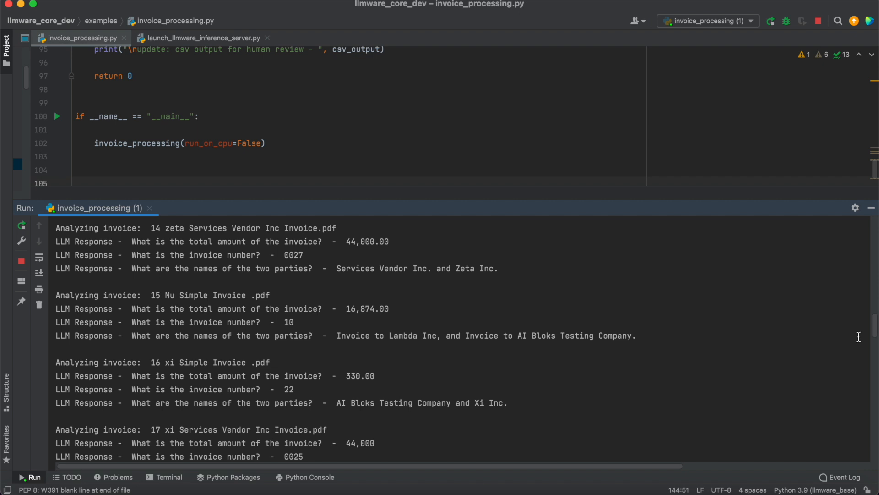
pyautogui.scroll(-3)
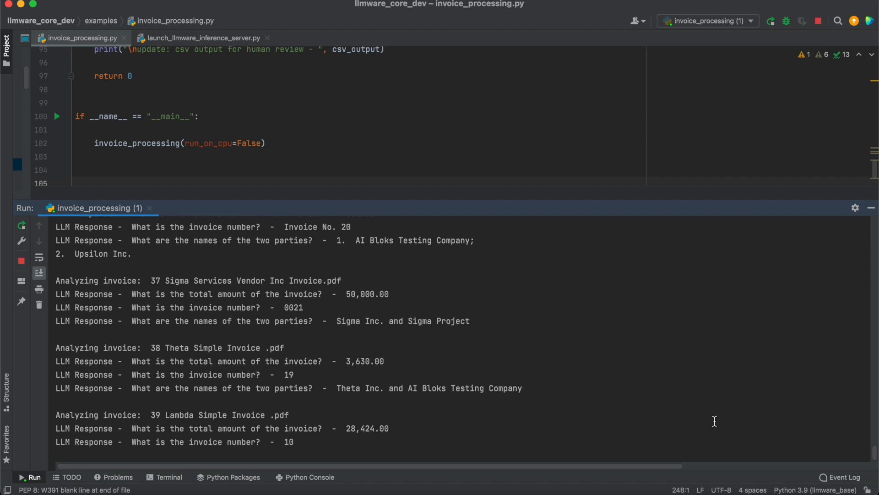
pyautogui.scroll(-3)
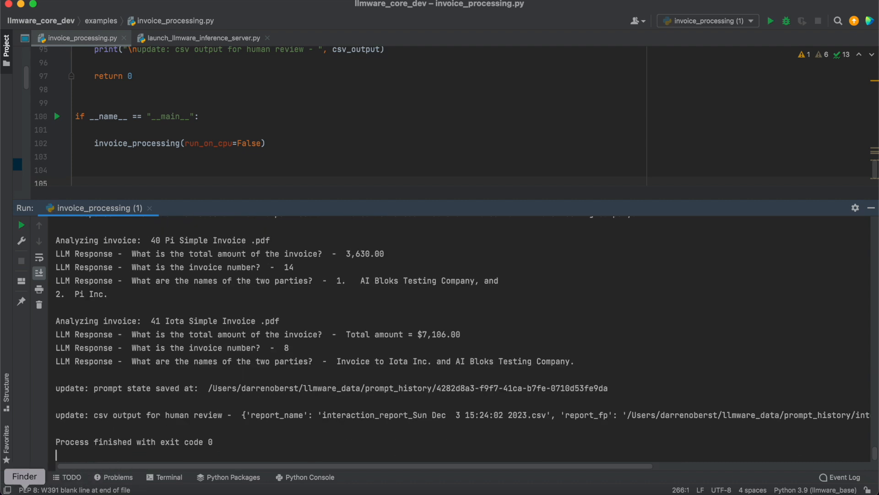
pyautogui.click(24, 477)
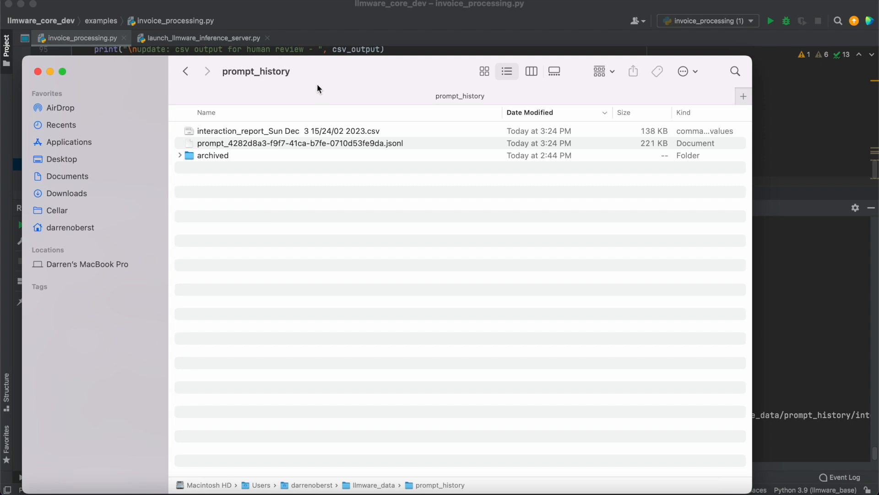
pyautogui.click(300, 143)
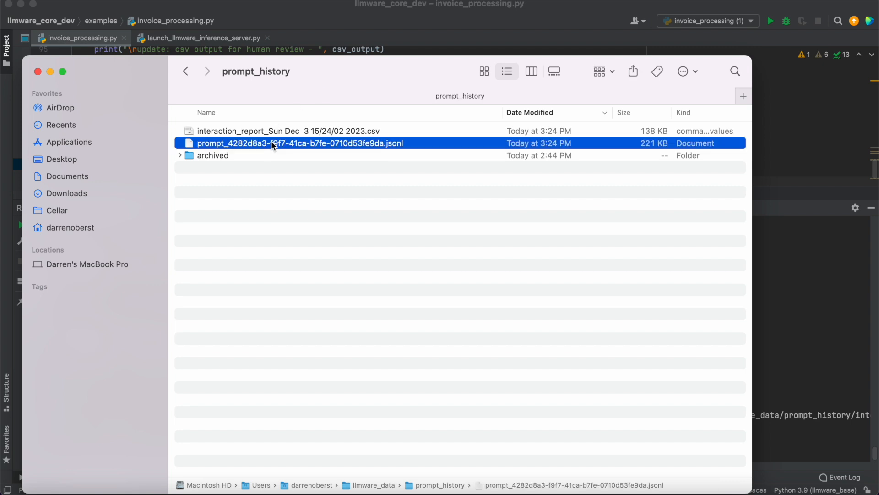
pyautogui.rightClick(272, 143)
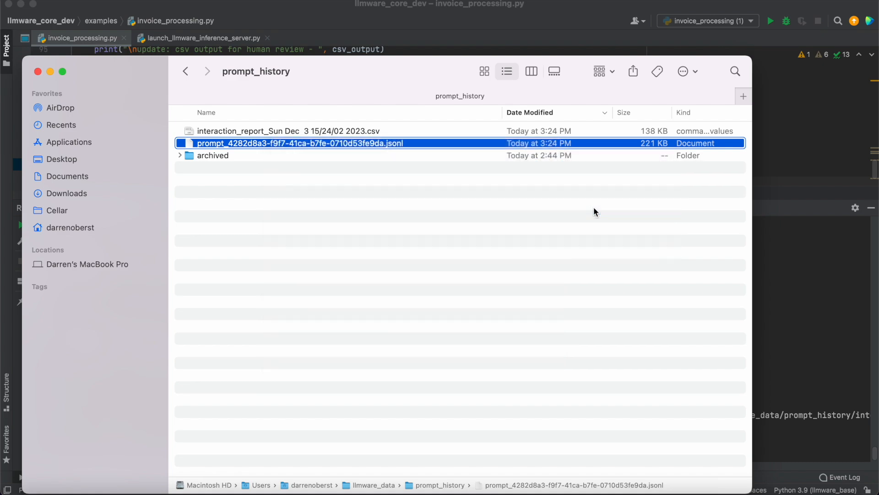
pyautogui.doubleClick(299, 143)
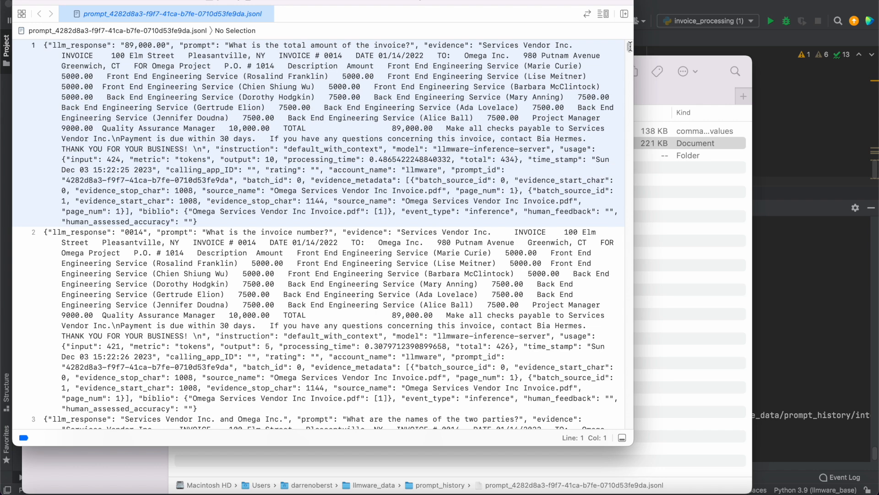
pyautogui.scroll(-3)
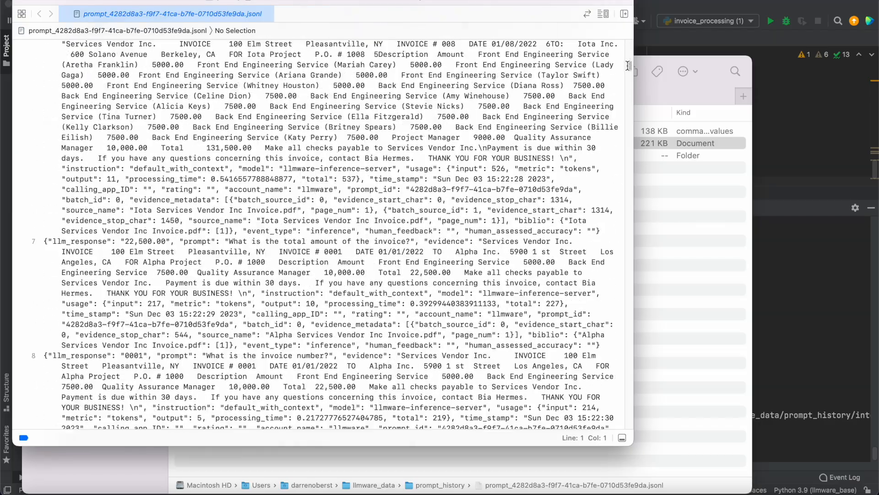
pyautogui.scroll(-3)
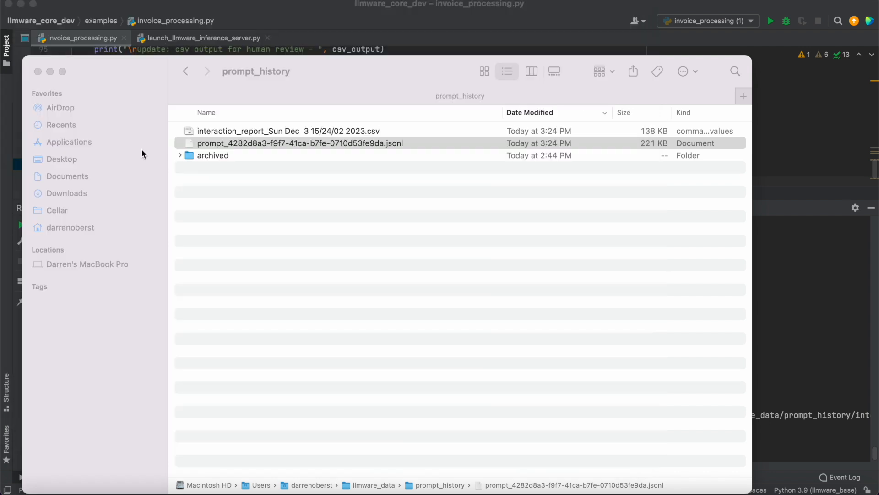
pyautogui.moveTo(197, 215)
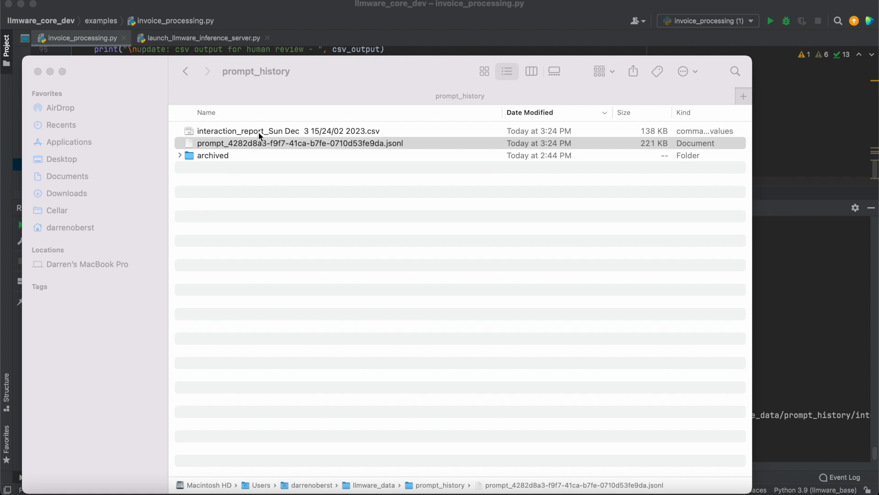
pyautogui.rightClick(258, 131)
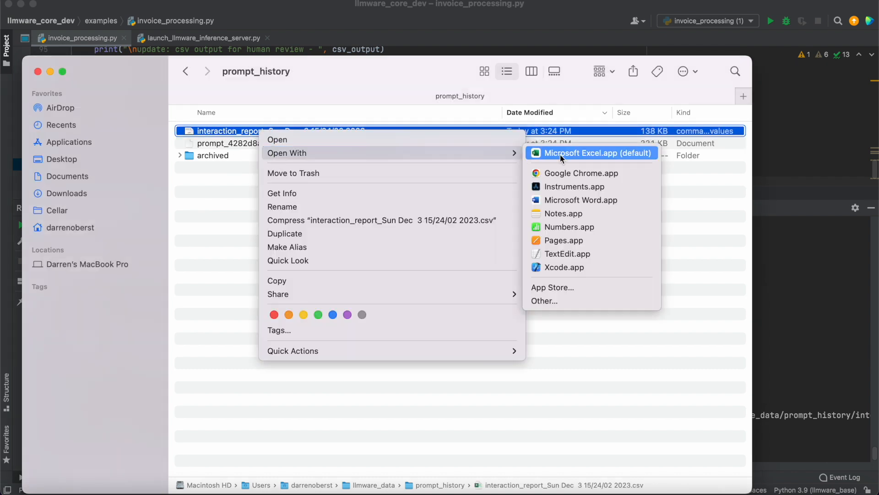
# Step: Open the CSV report in Excel with Don't Convert, widen the LLM_Response column and review rows through 120
pyautogui.click(581, 153)
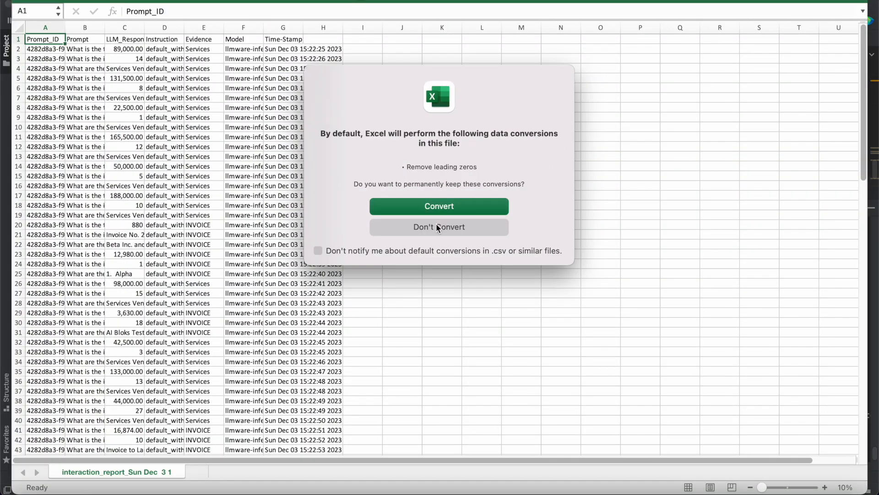
pyautogui.click(438, 226)
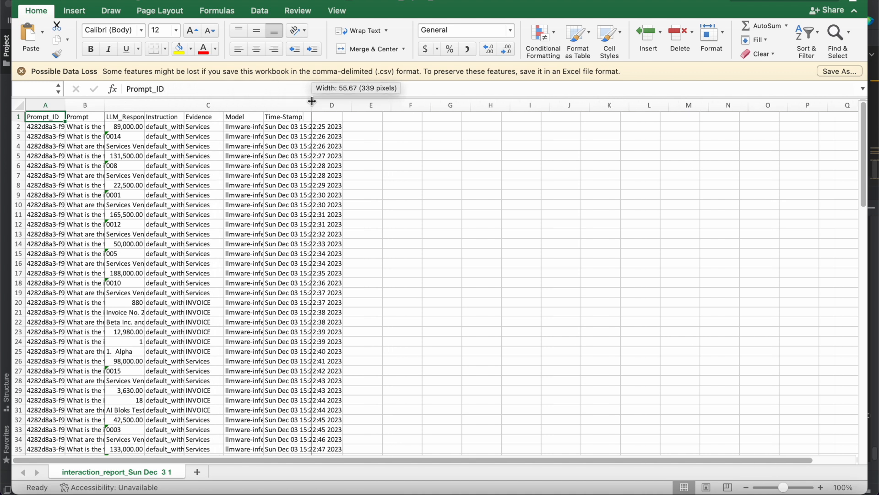
pyautogui.moveTo(312, 104); pyautogui.dragTo(393, 104)
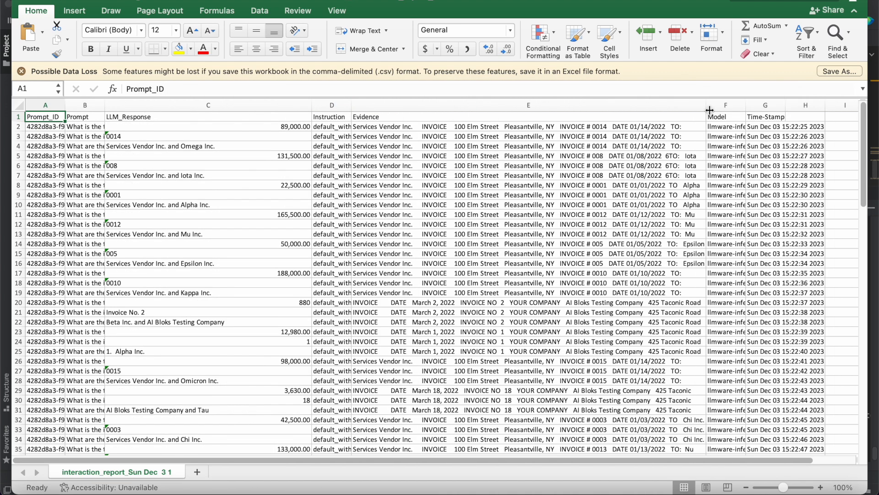
pyautogui.scroll(-3)
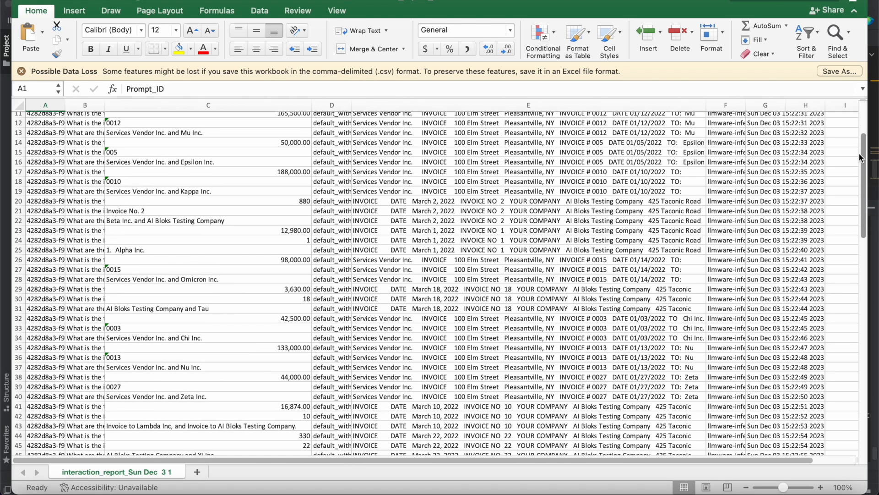
pyautogui.scroll(-3)
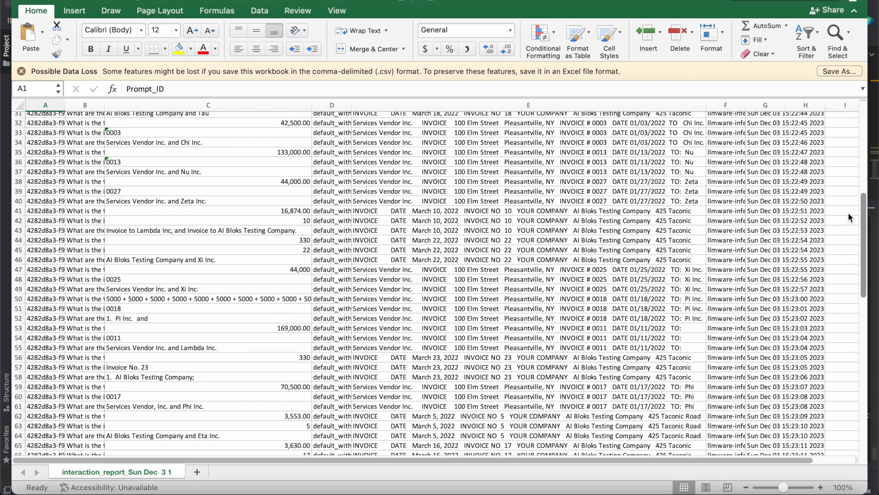
pyautogui.scroll(-3)
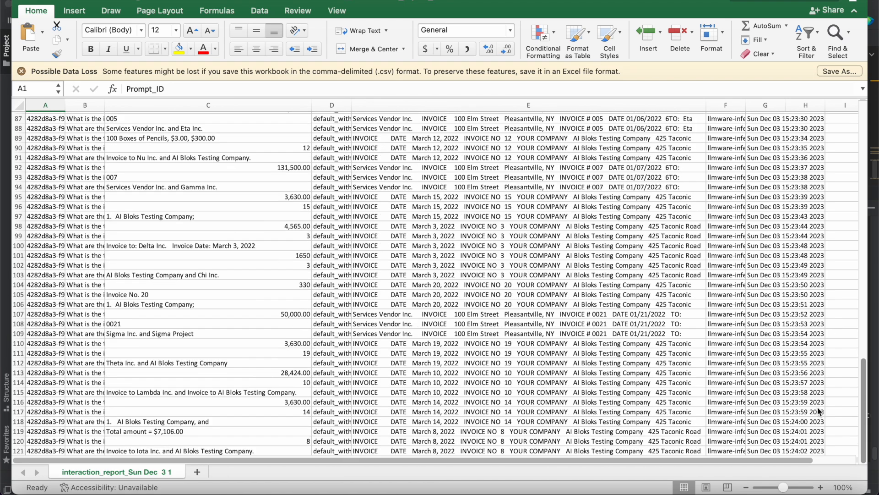